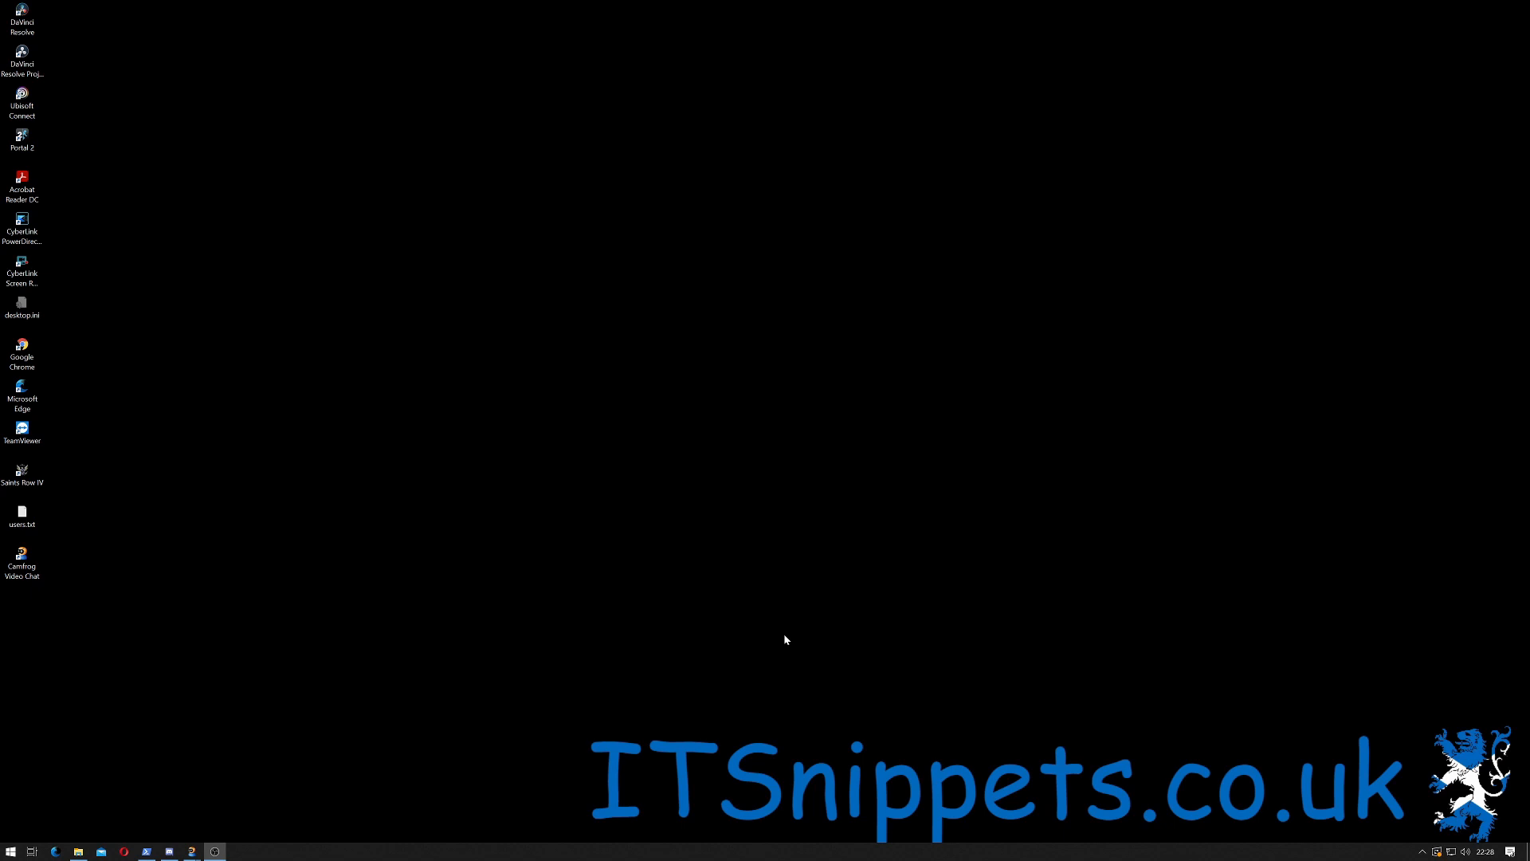
mouse_move(778, 636)
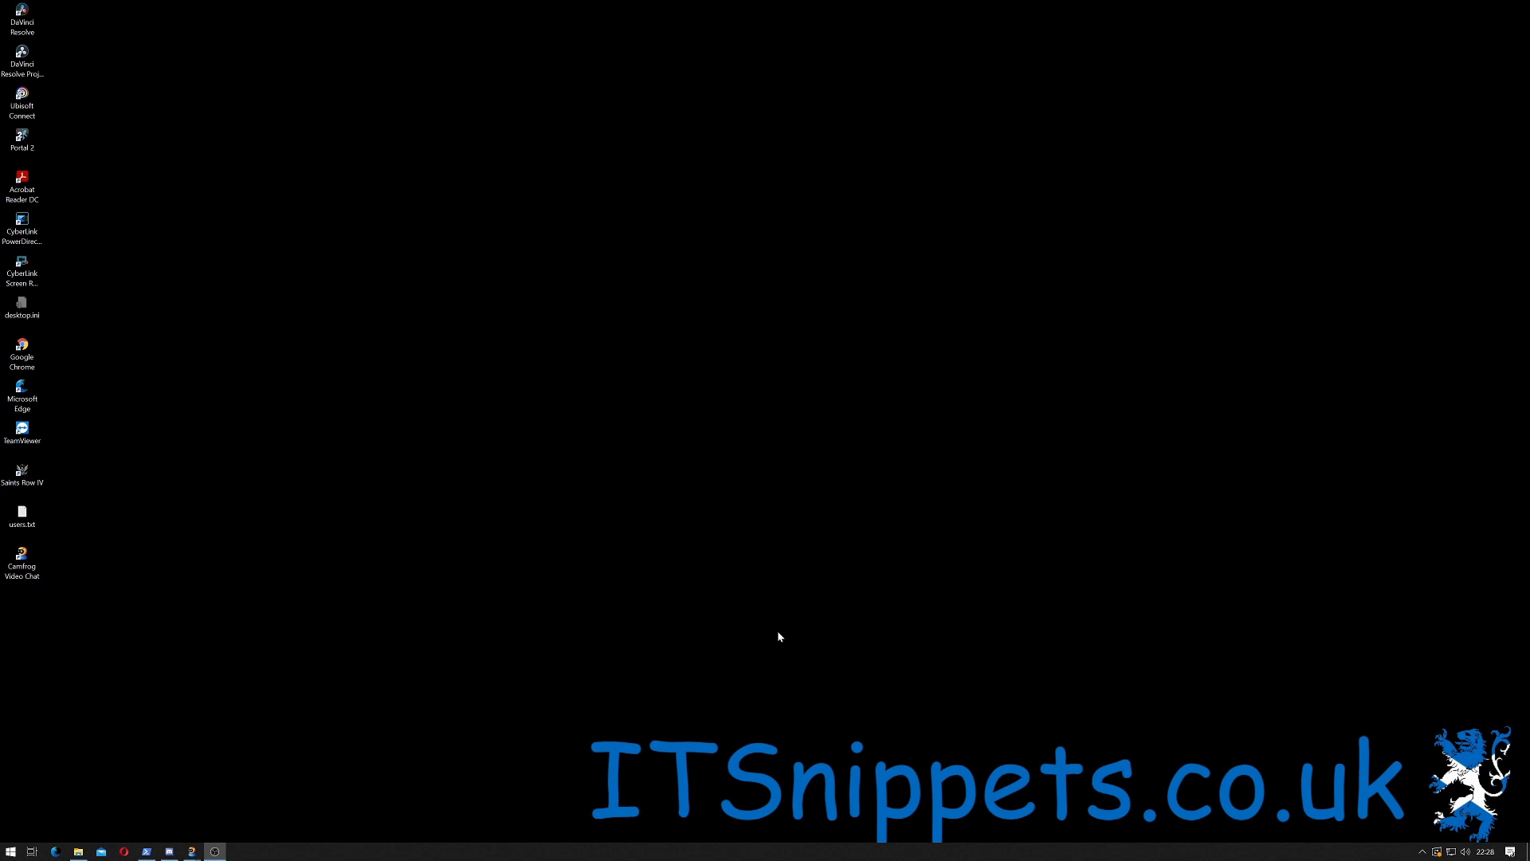
mouse_move(629, 635)
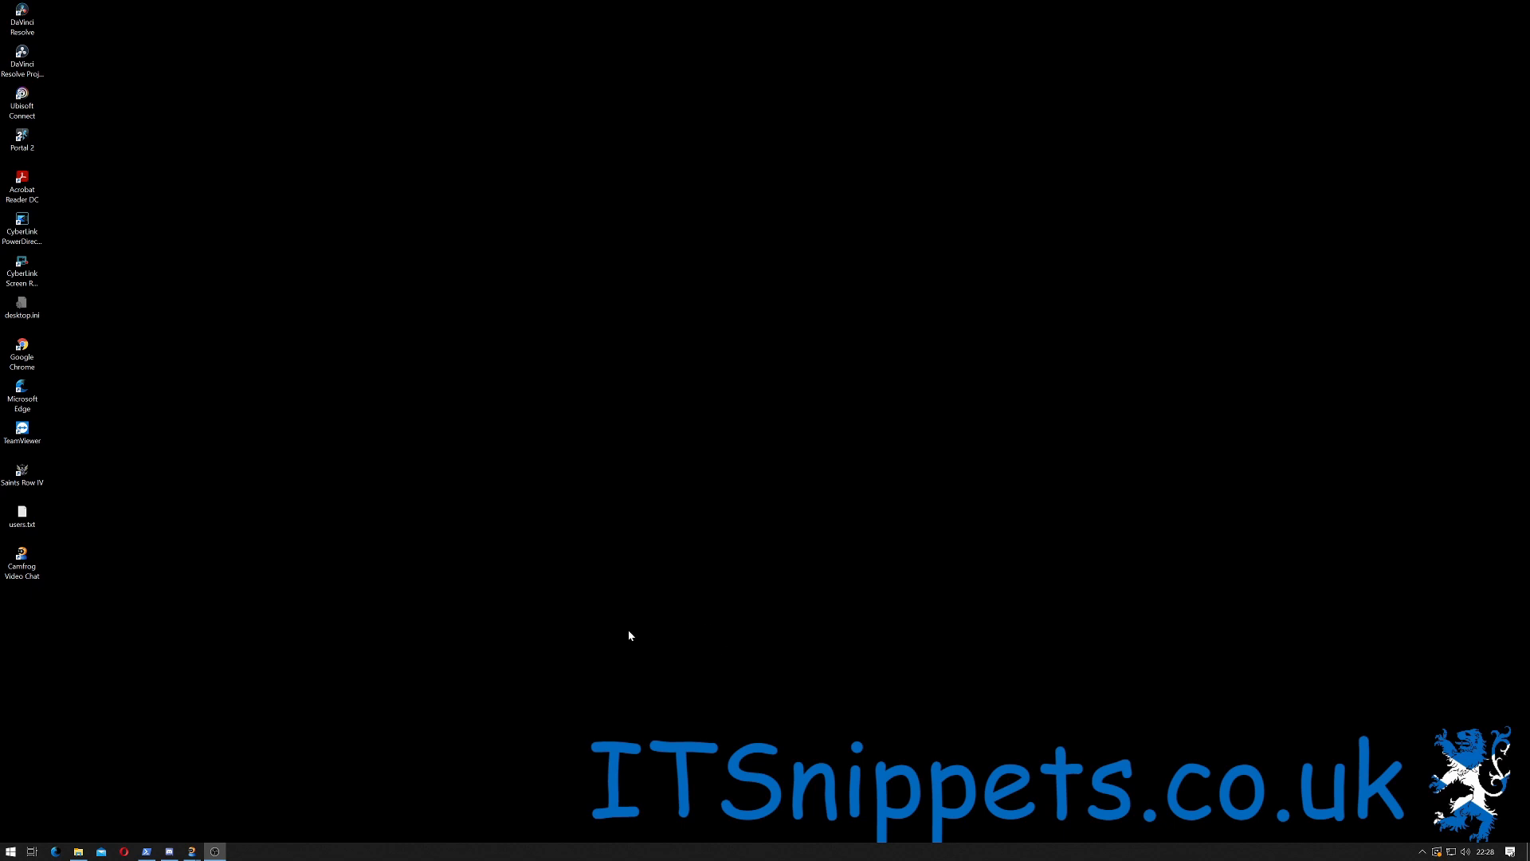
mouse_move(18, 840)
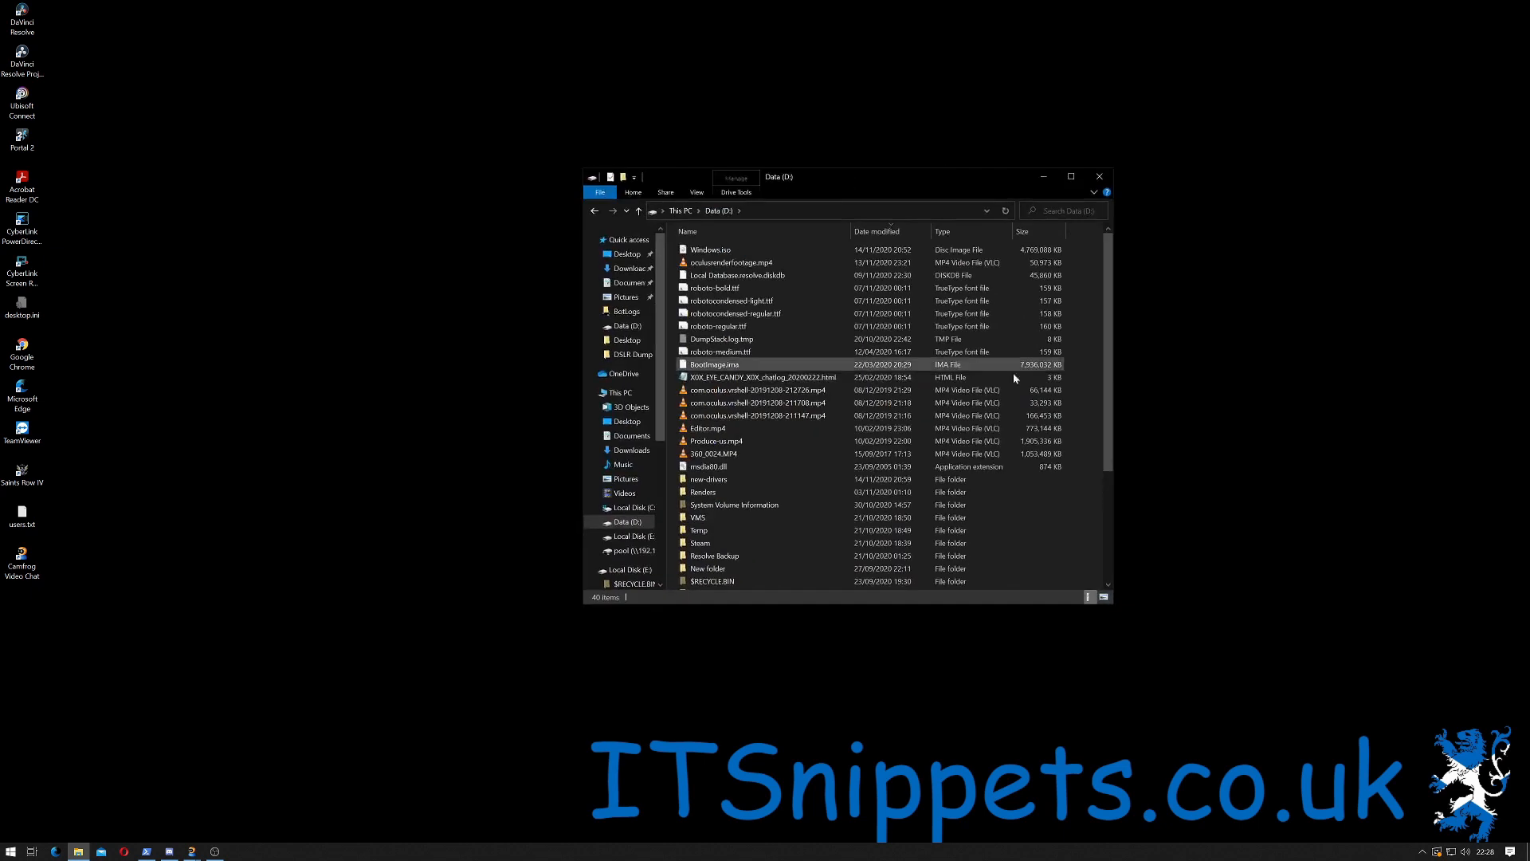
- Create a new Slipstream folder on Data (D:) and mount Windows.iso as DVD Drive (G:)
left_click(713, 288)
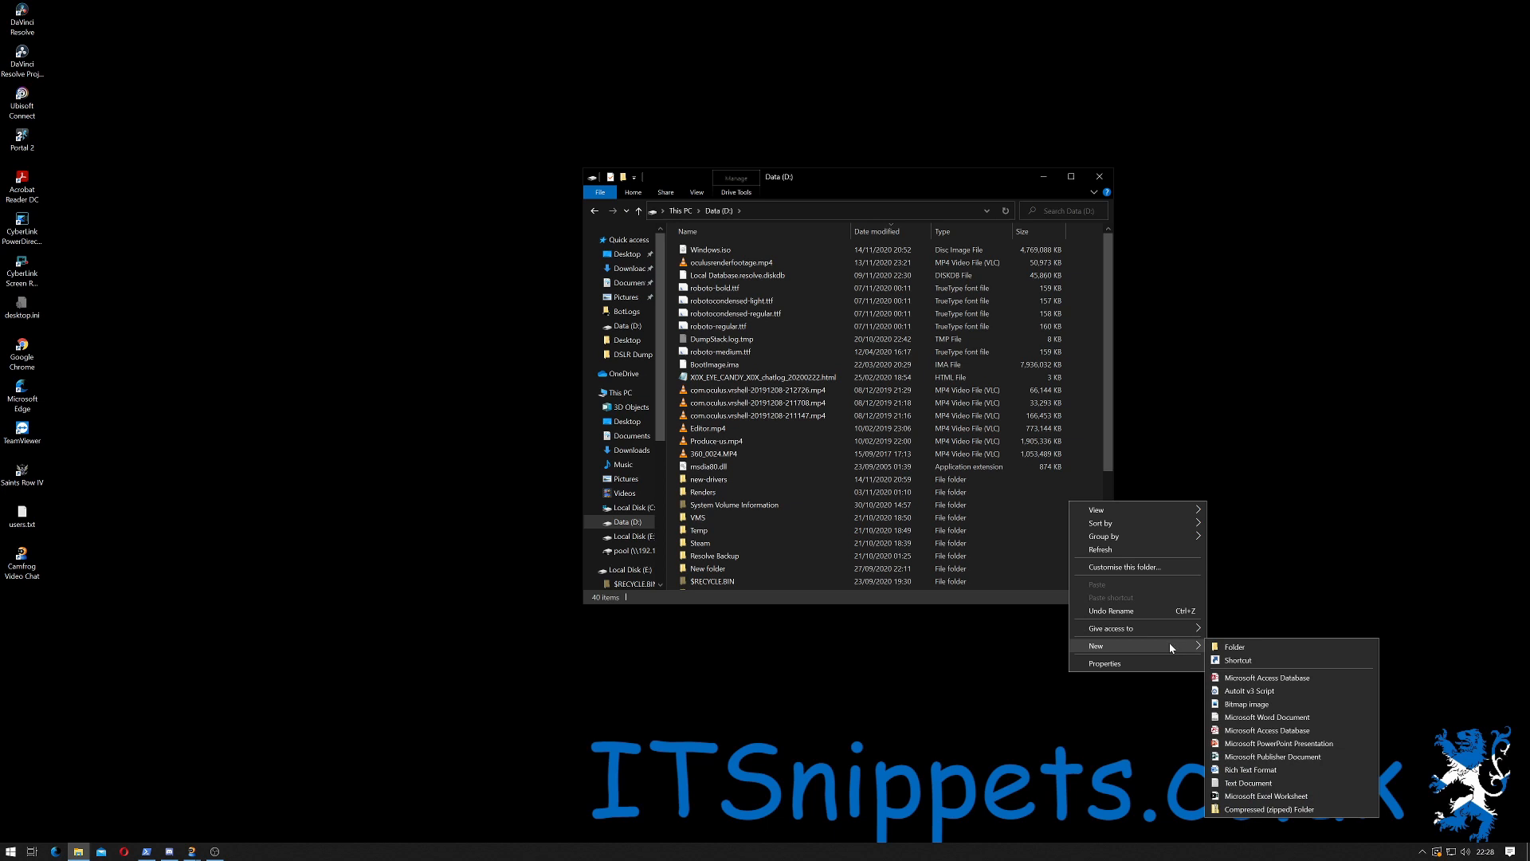
left_click(1231, 646)
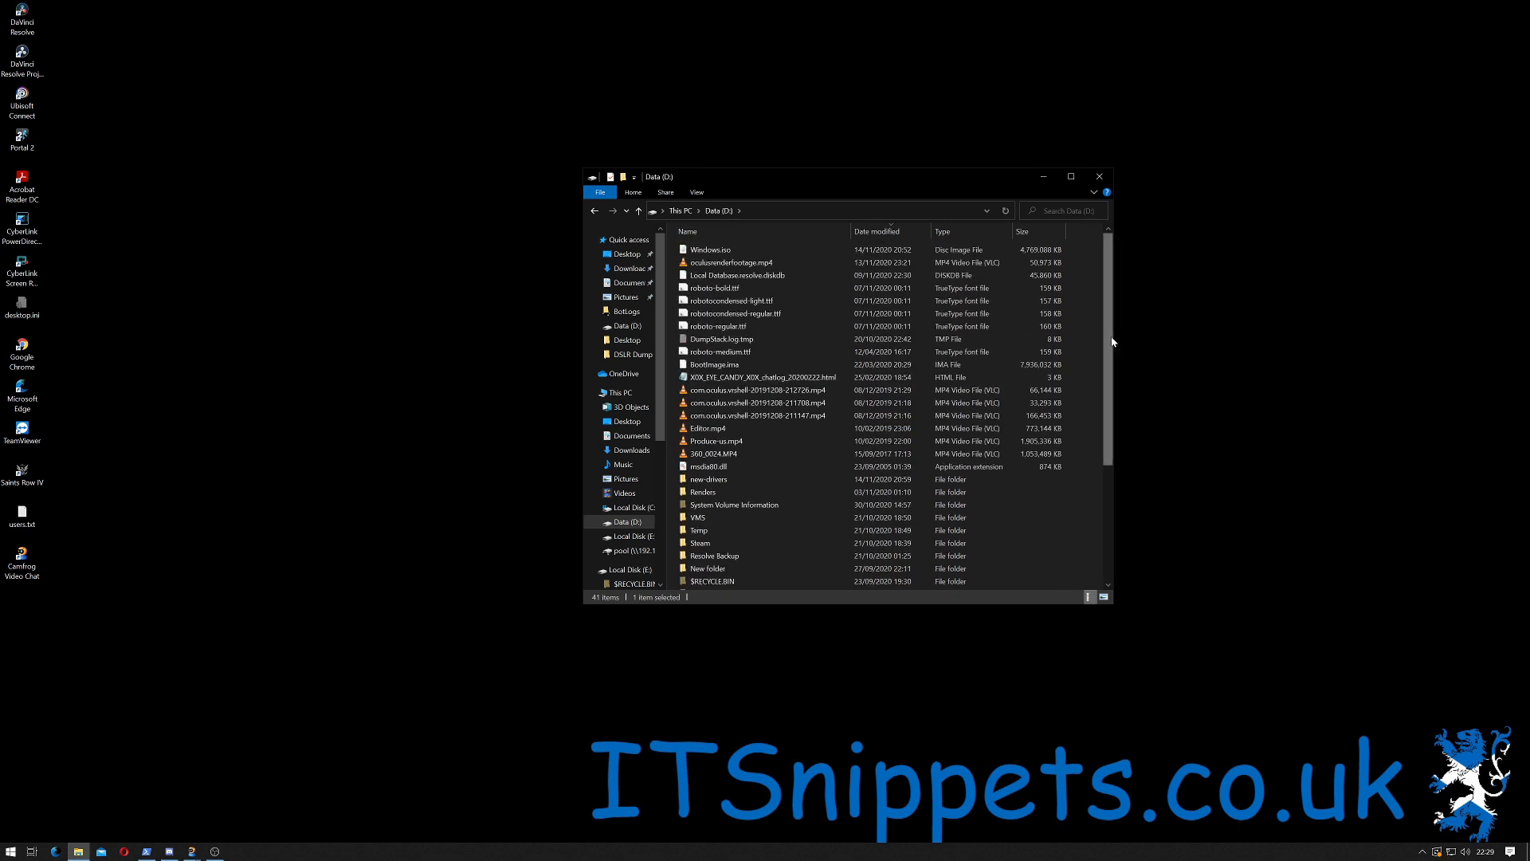
left_click(710, 249)
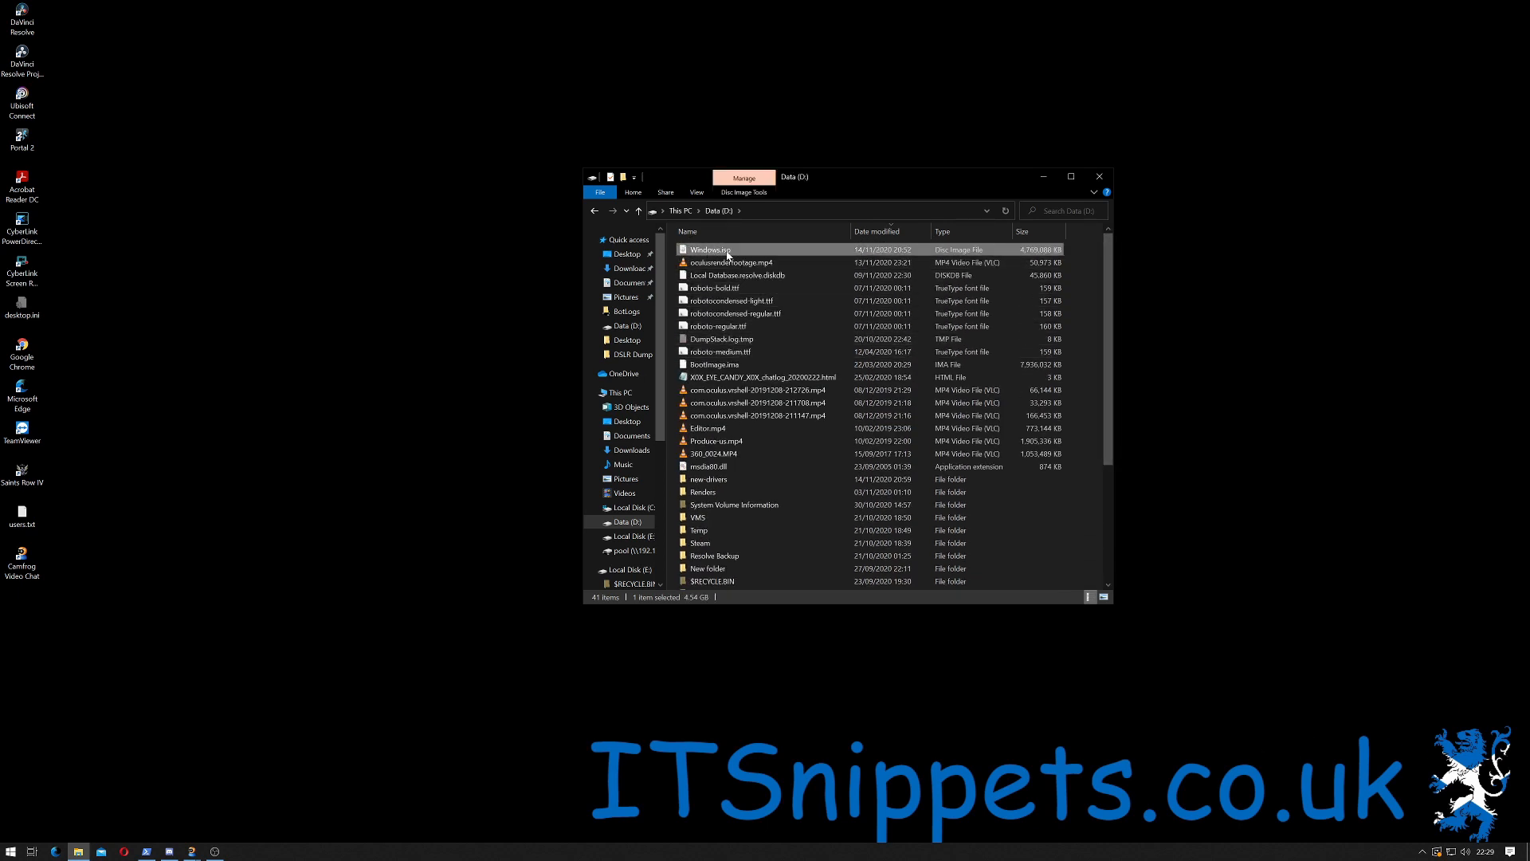
right_click(707, 249)
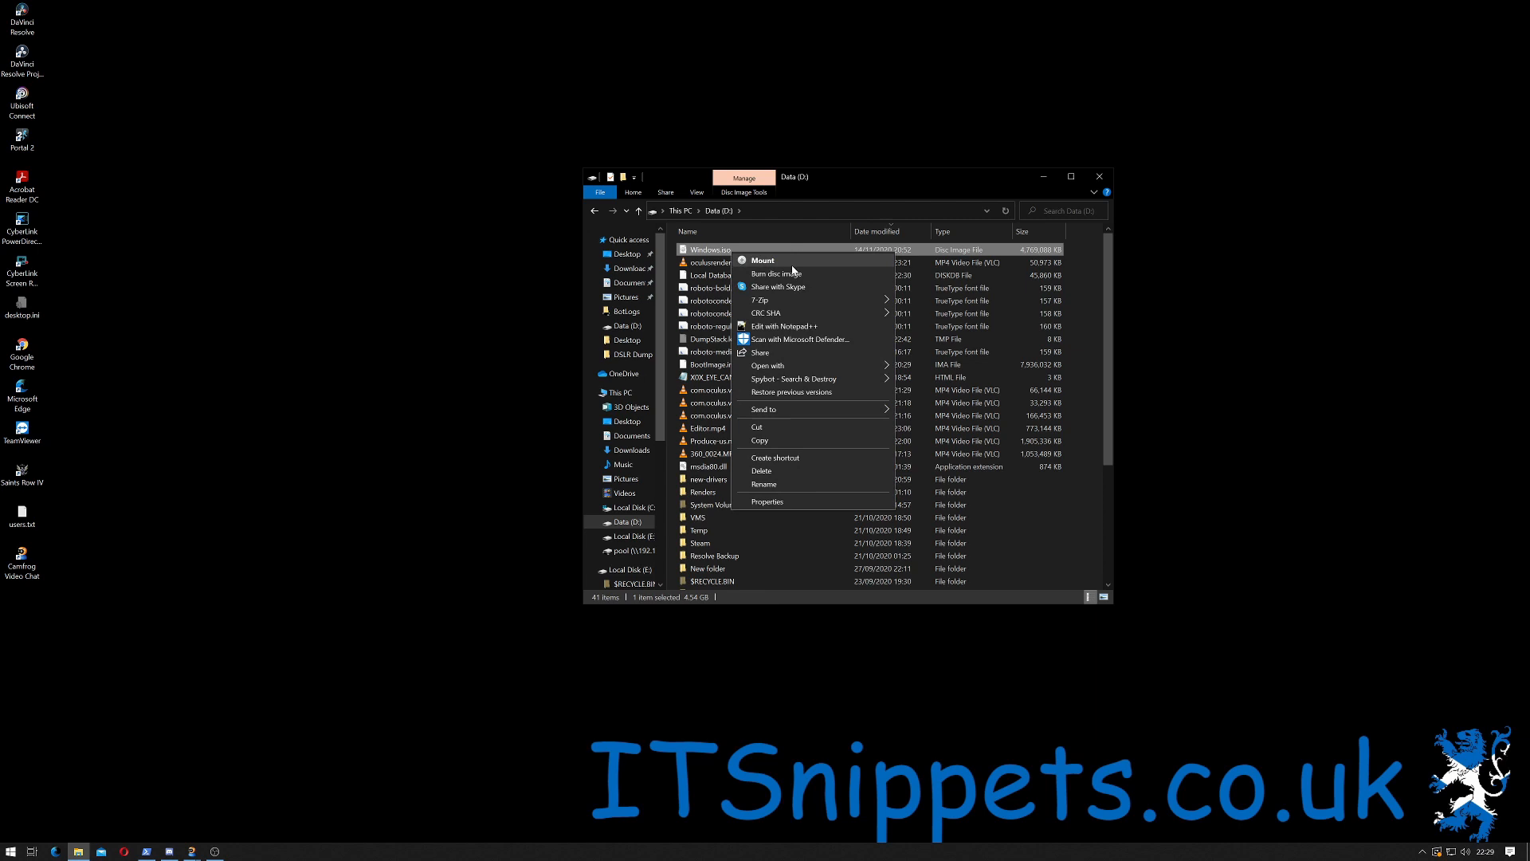
left_click(764, 260)
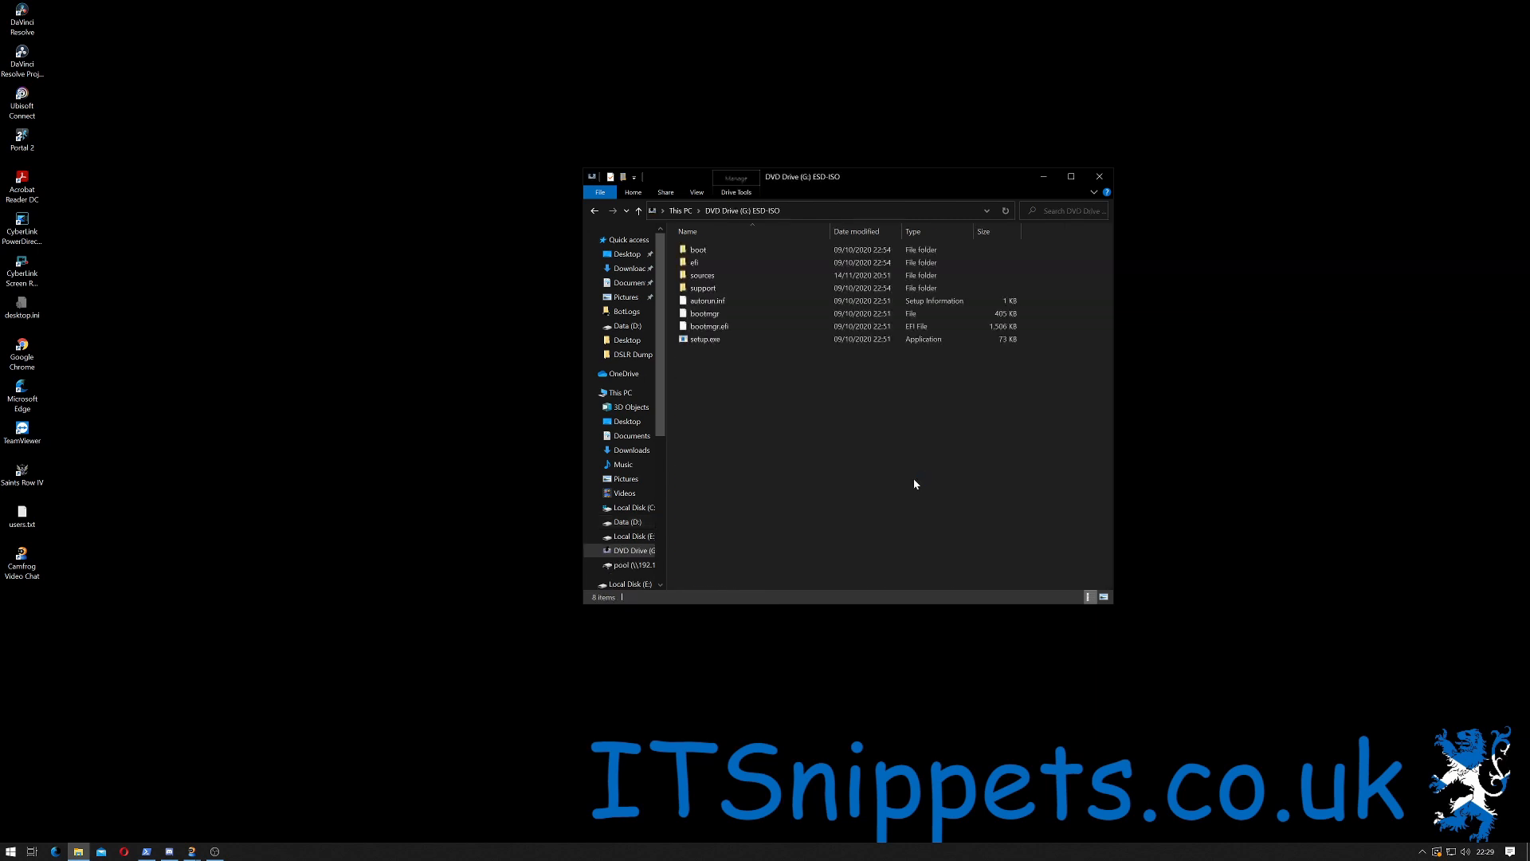
left_click(644, 551)
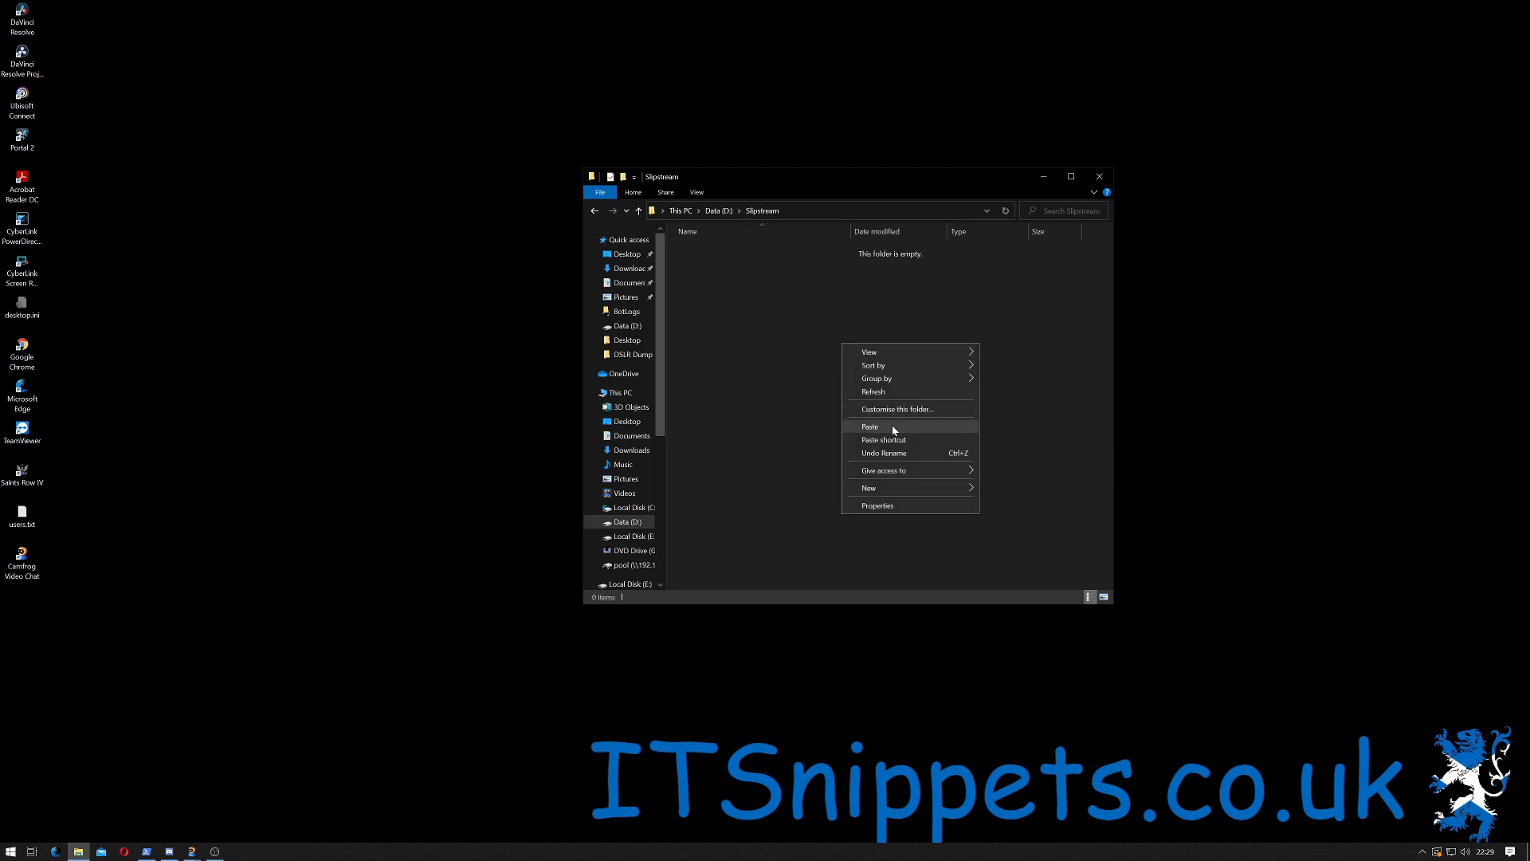
- Paste the ISO's boot, efi, sources, support and setup files into D:\Slipstream
left_click(868, 426)
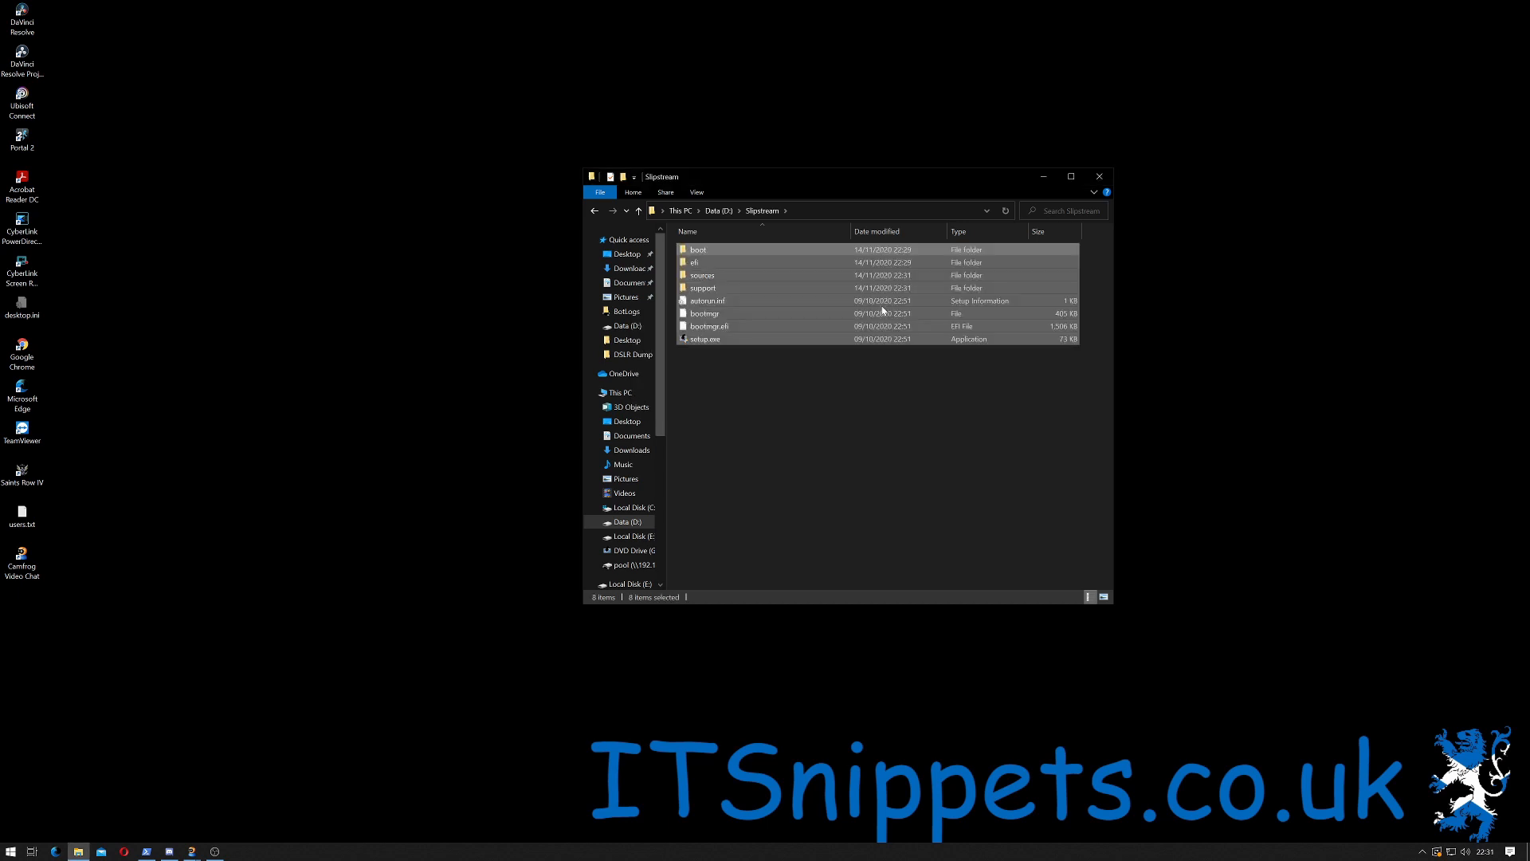
- Untick Read-only in the Properties of all selected Slipstream items and apply
right_click(708, 300)
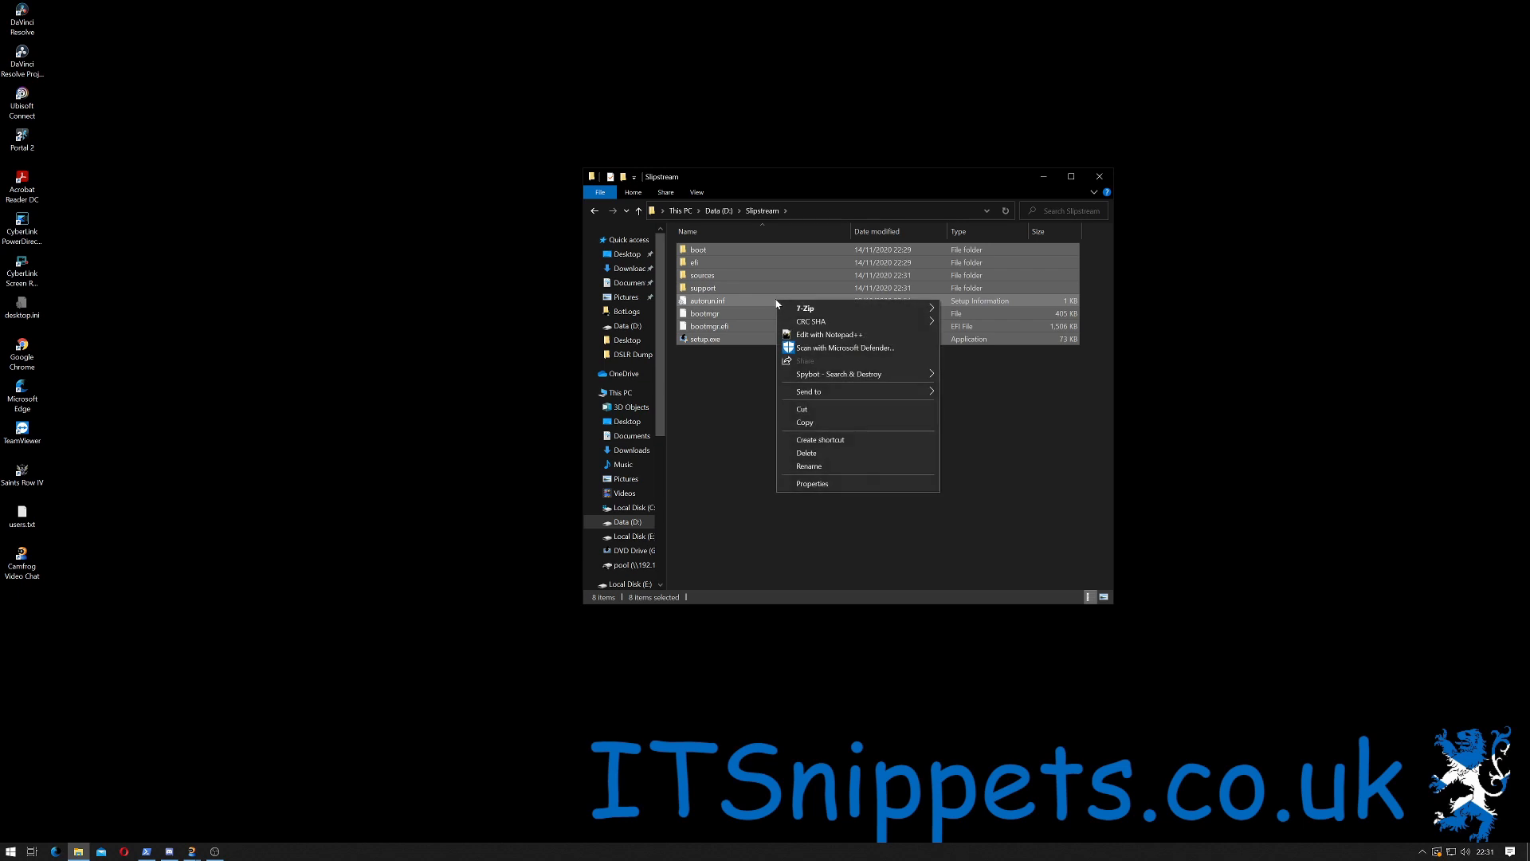
left_click(812, 483)
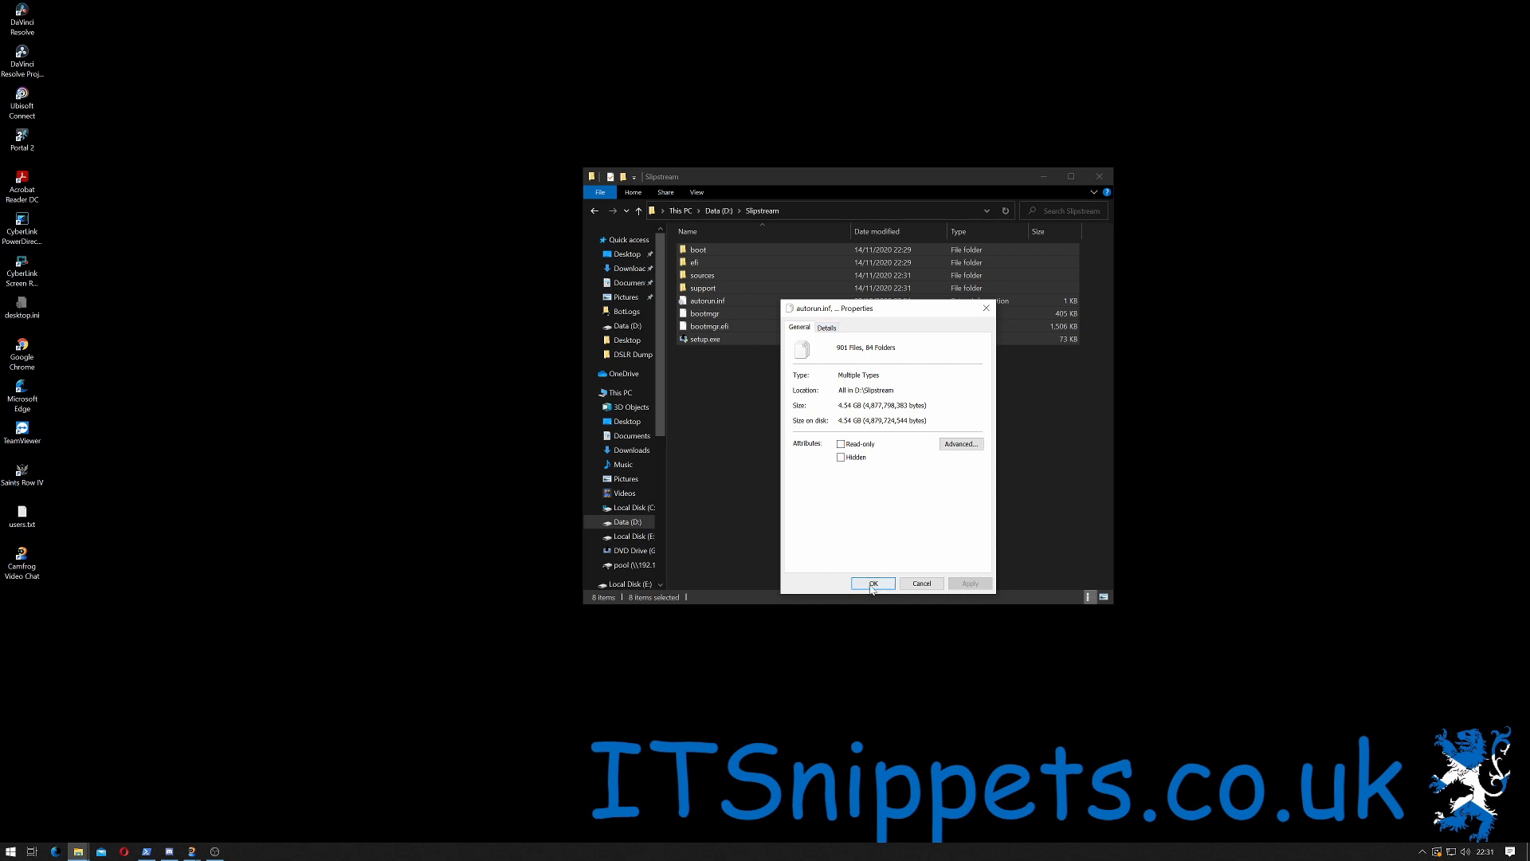
left_click(871, 583)
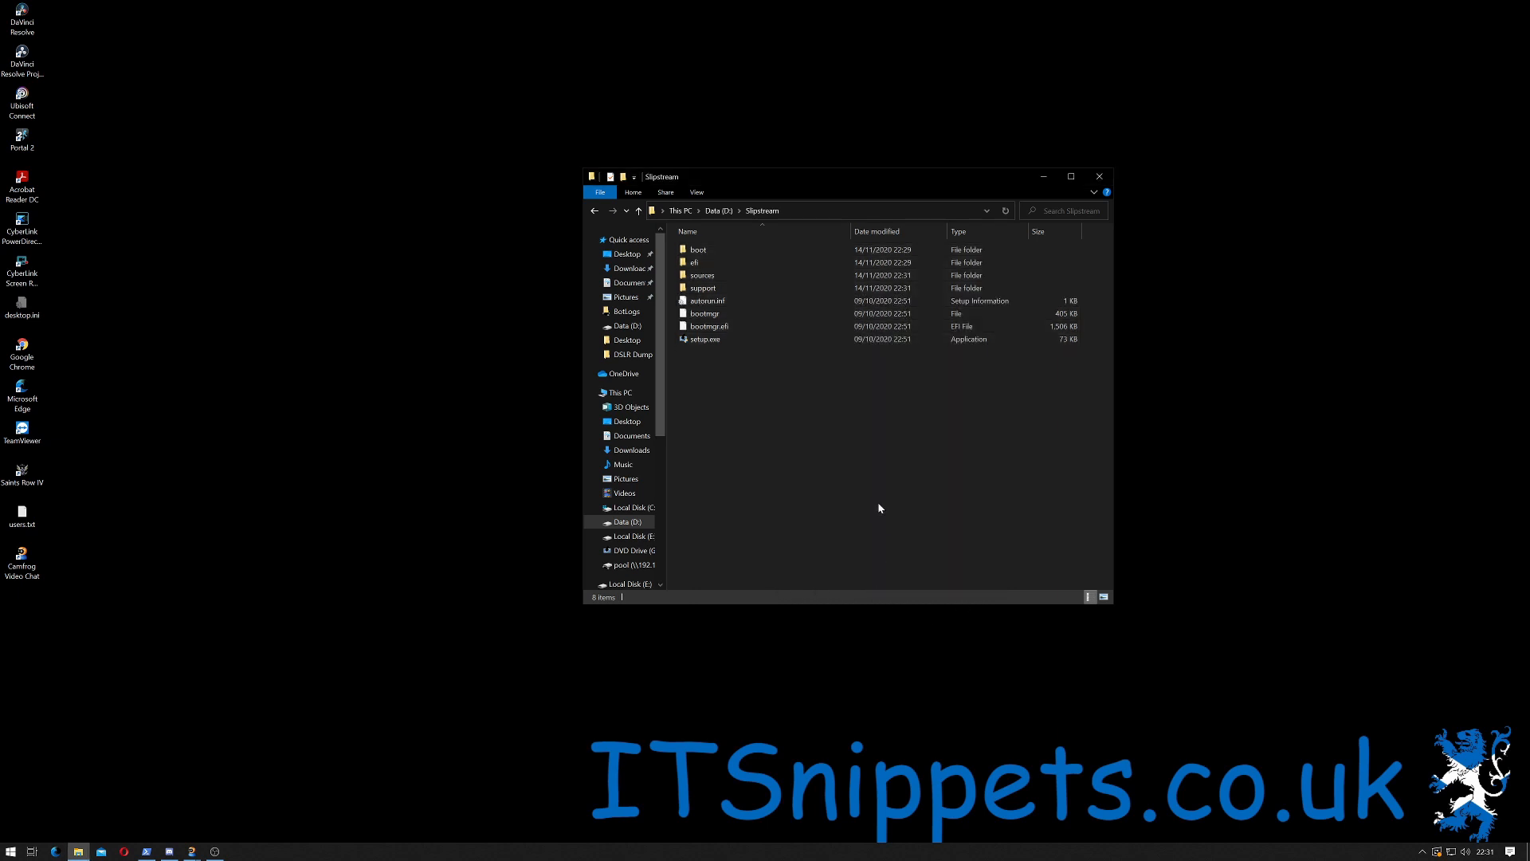
mouse_move(934, 459)
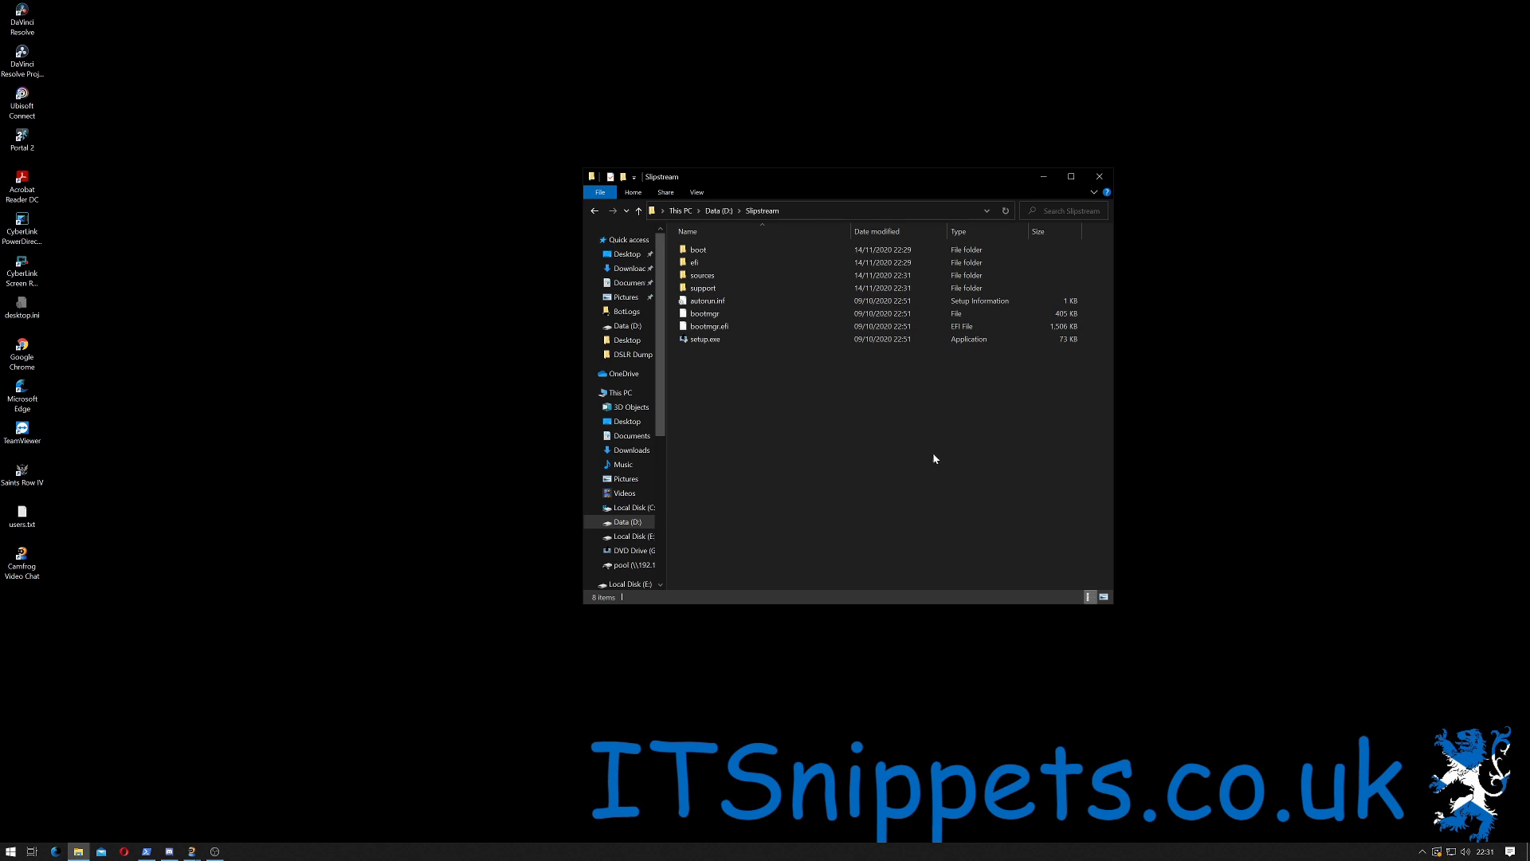
mouse_move(1095, 205)
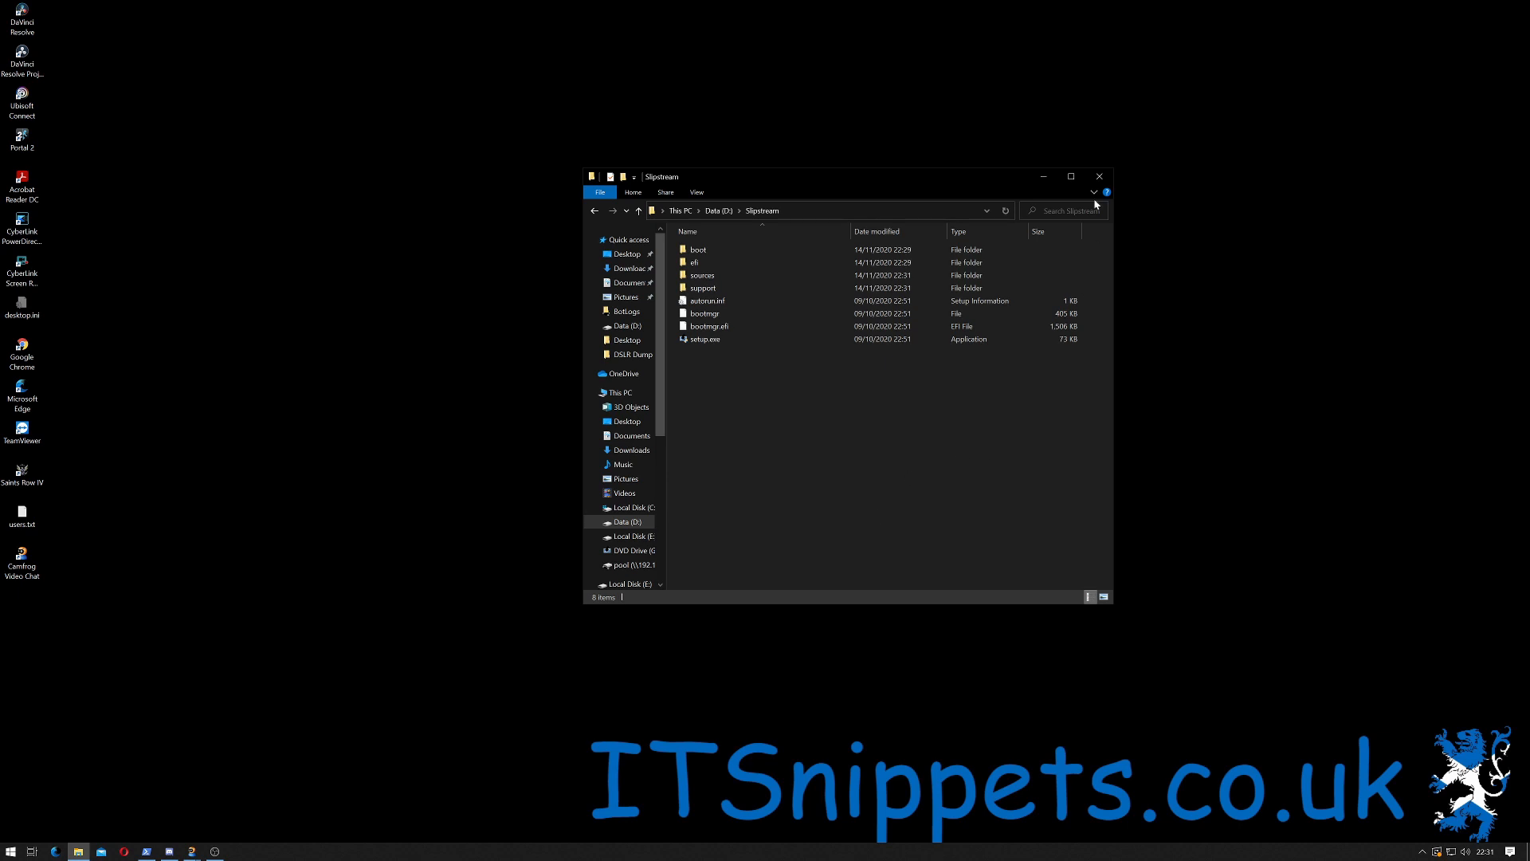